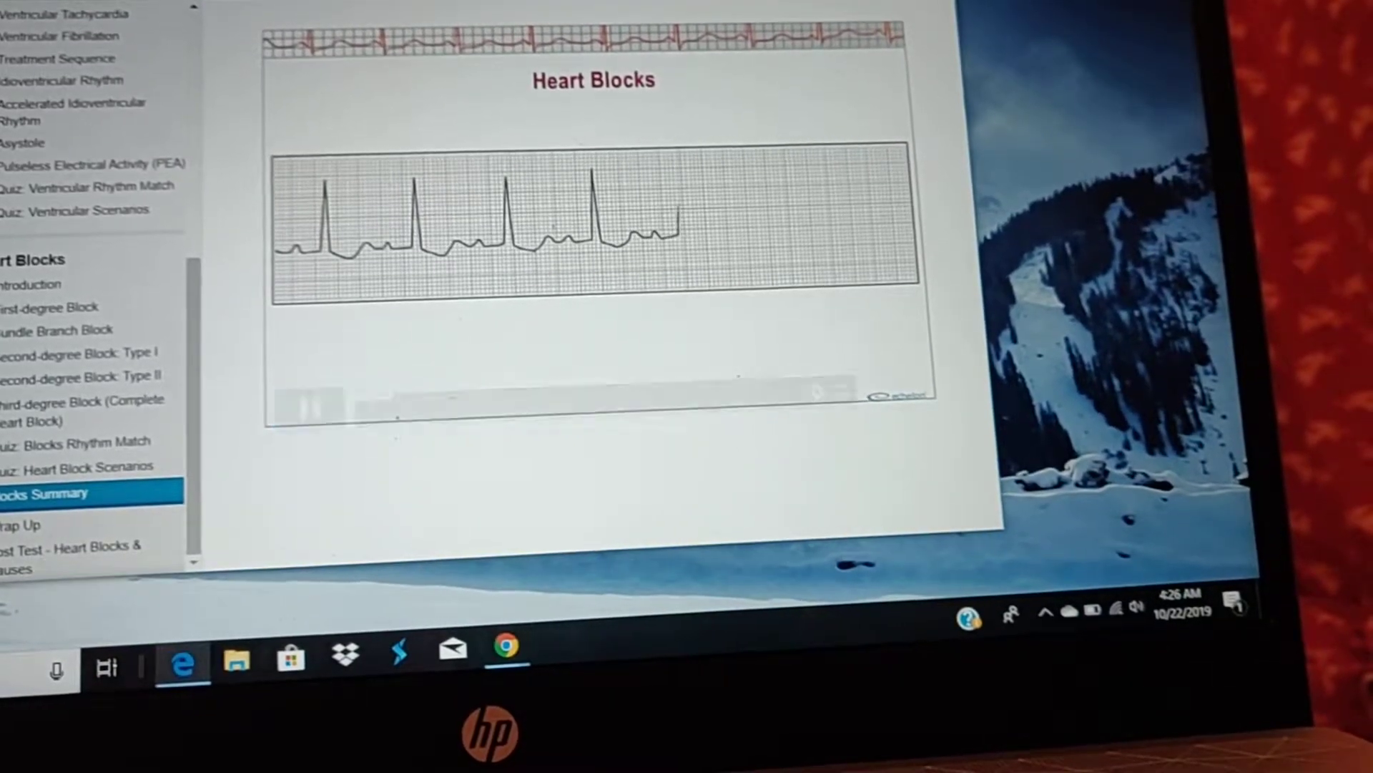
mouse_move(182, 660)
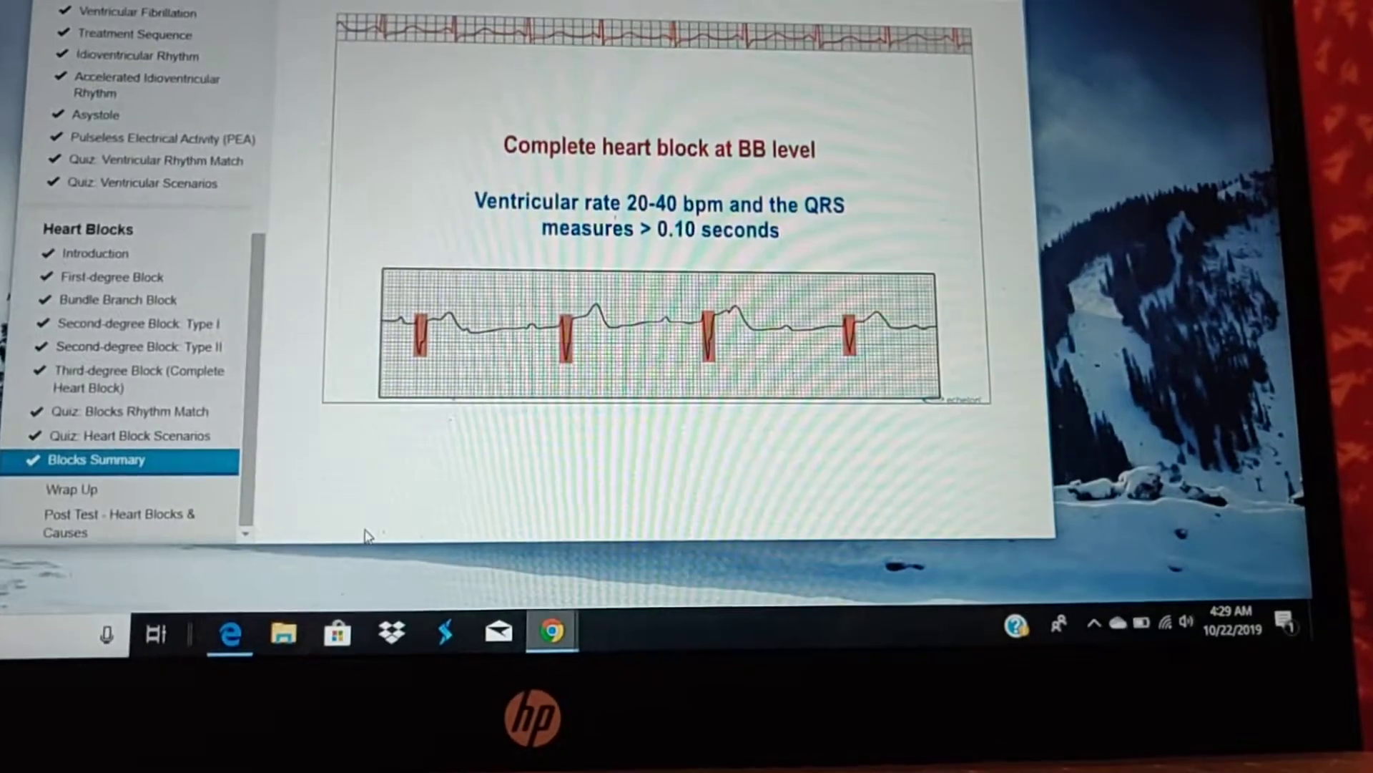
Step: After the Blocks Summary video ends, move on to the Wrap Up topic from the sidebar
left_click(85, 480)
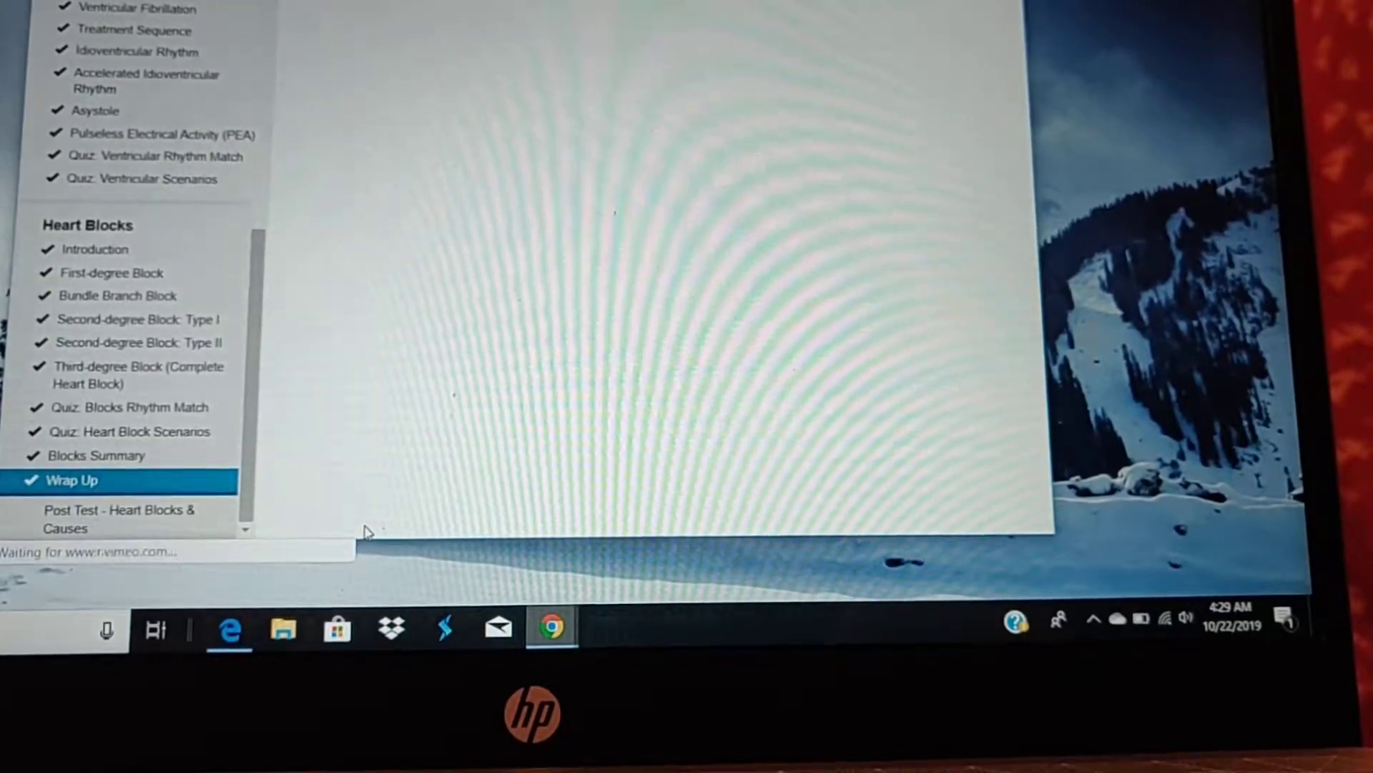